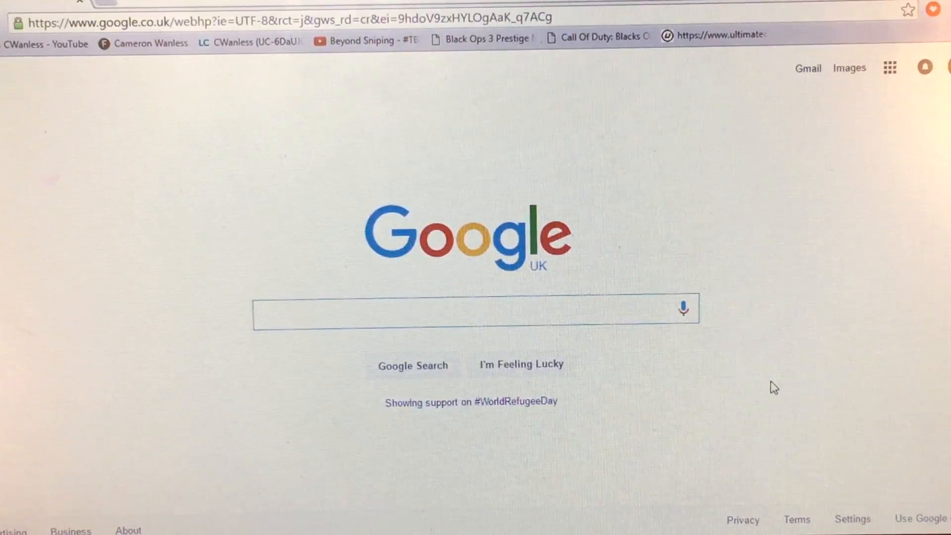
Search Google for pangu.io to find the Pangu jailbreak site.
type("pal")
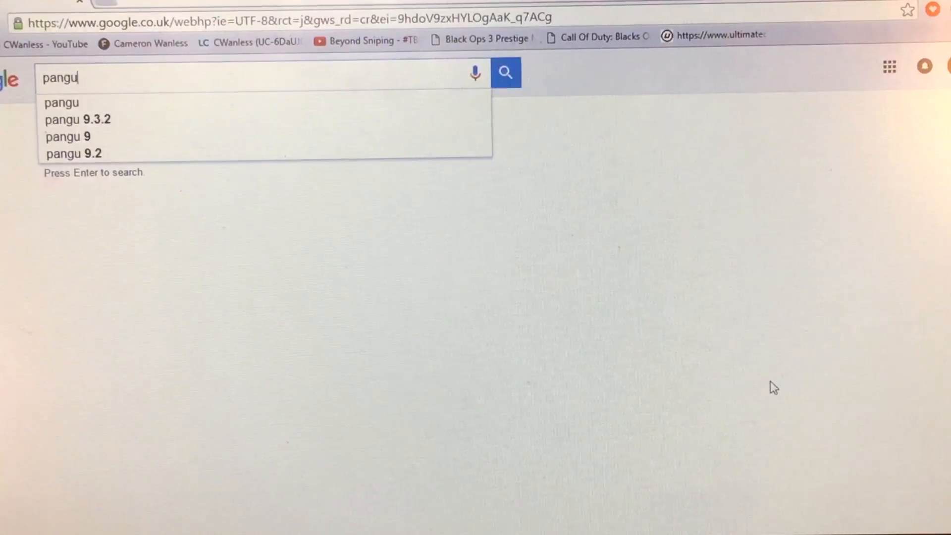
type(".io")
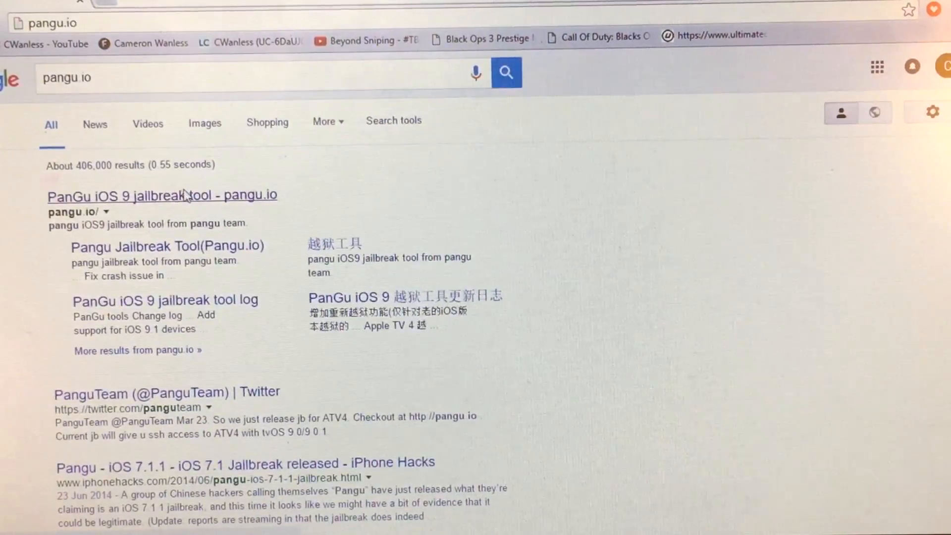
Reach the download section of the iOS 7.1.X jailbreak on pangu.io.
left_click(162, 195)
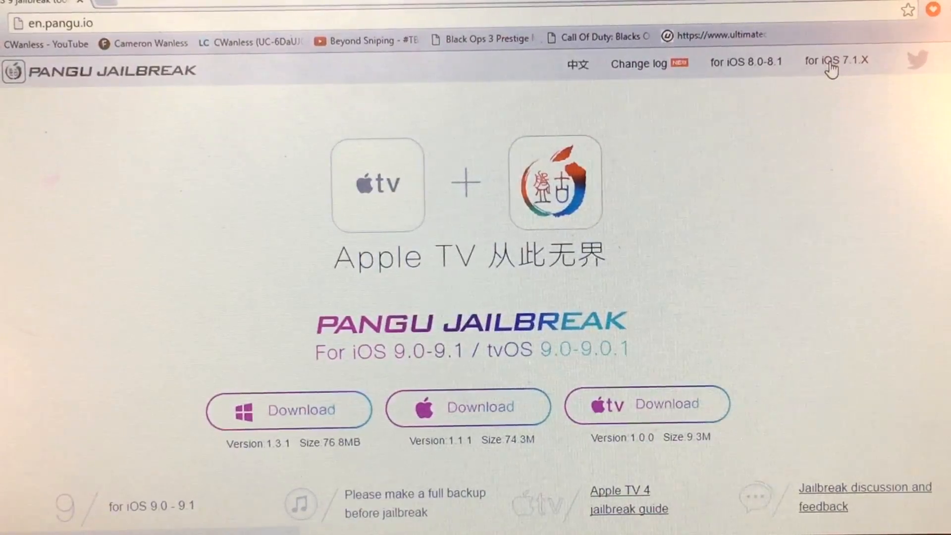
left_click(837, 61)
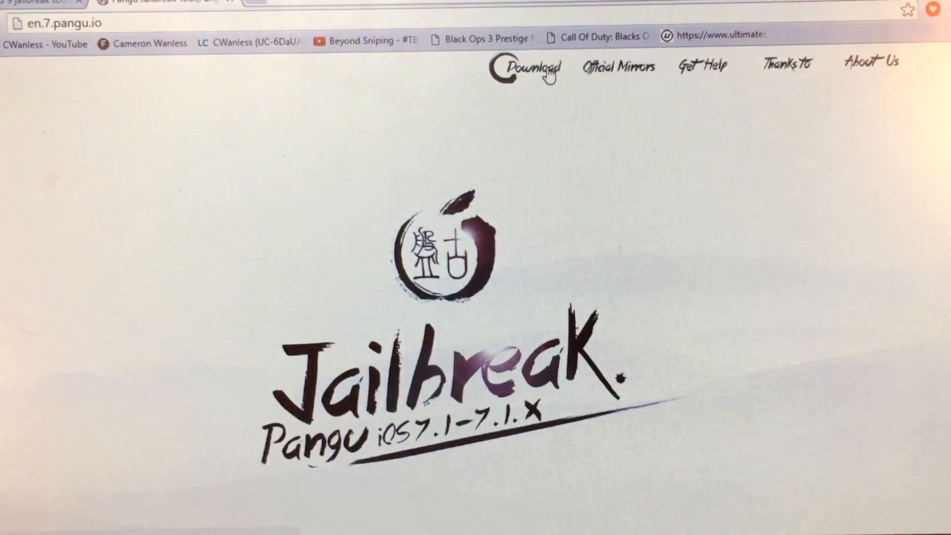
left_click(534, 67)
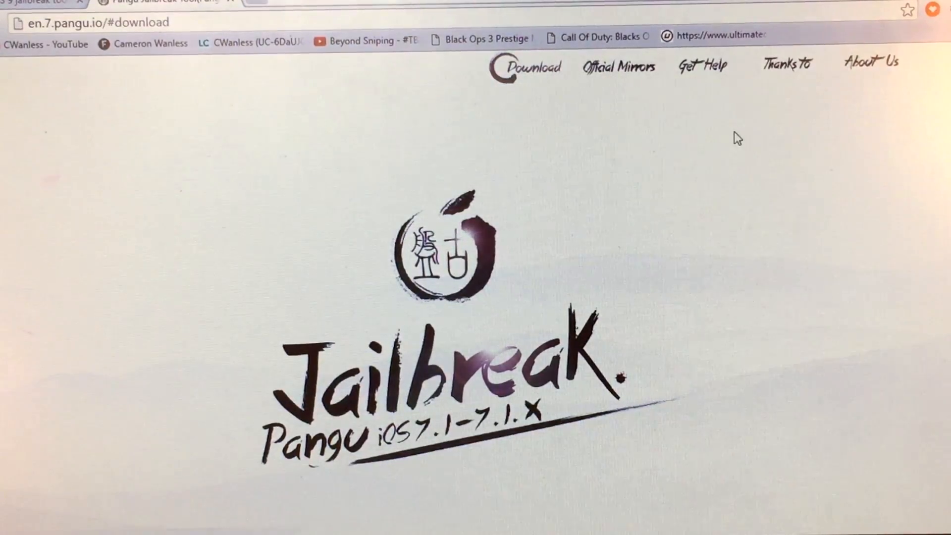
Download the Windows build pangu_v1.2.1.exe, keeping it despite the safety warning.
scroll("down", 3)
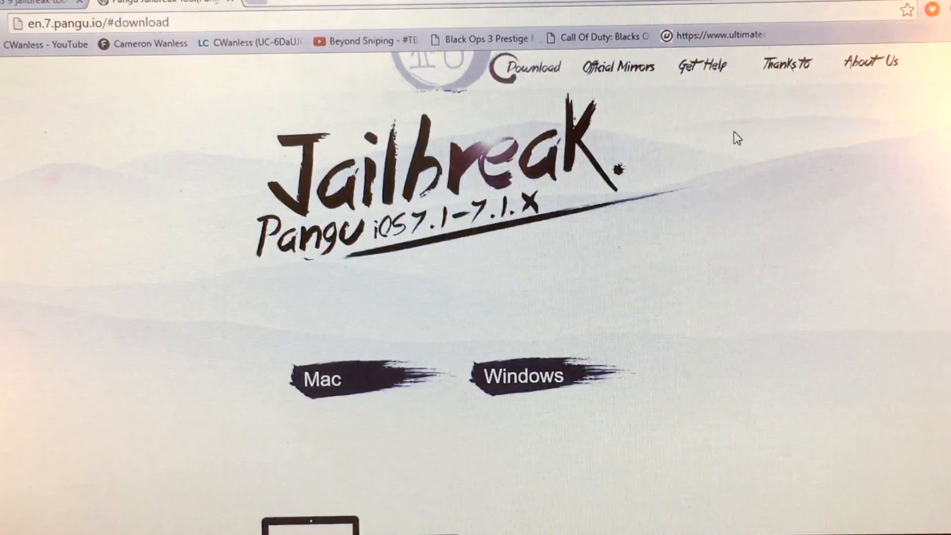
scroll("down", 3)
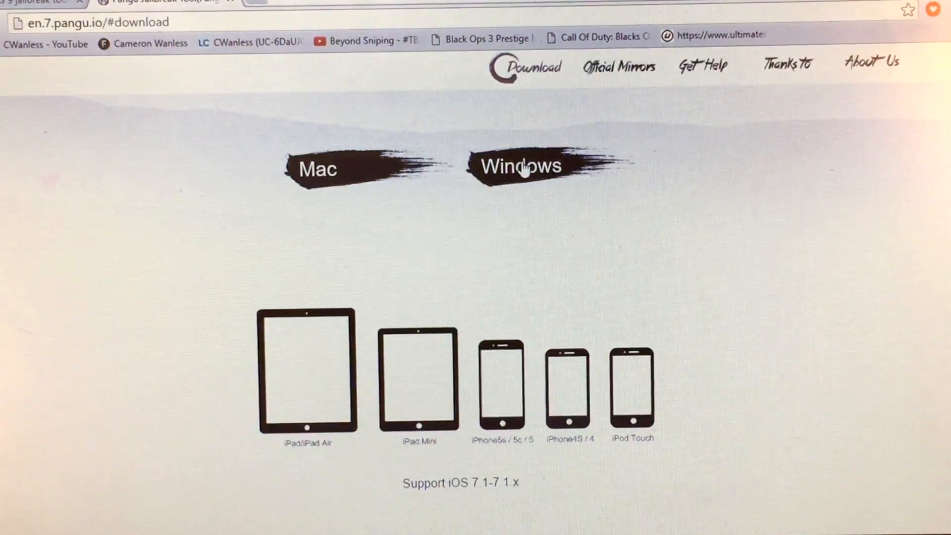
left_click(520, 166)
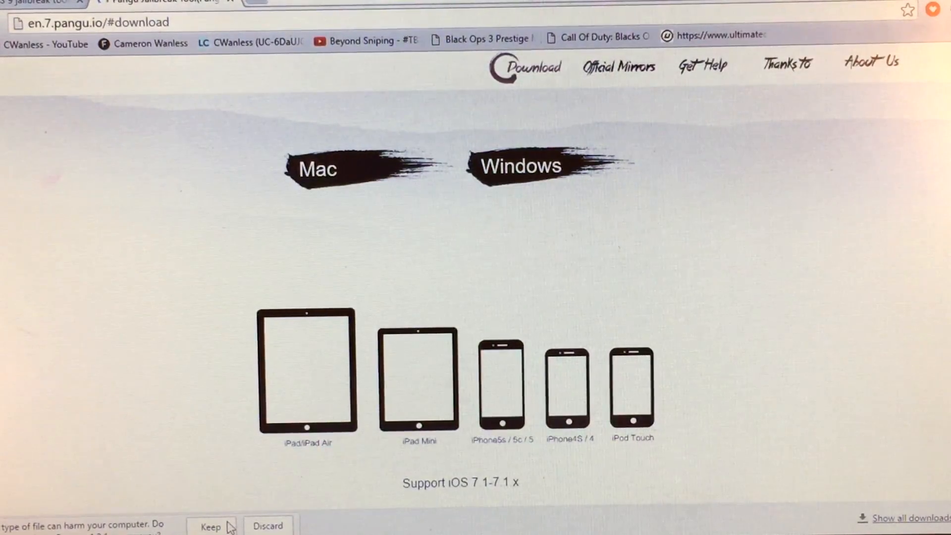
left_click(210, 526)
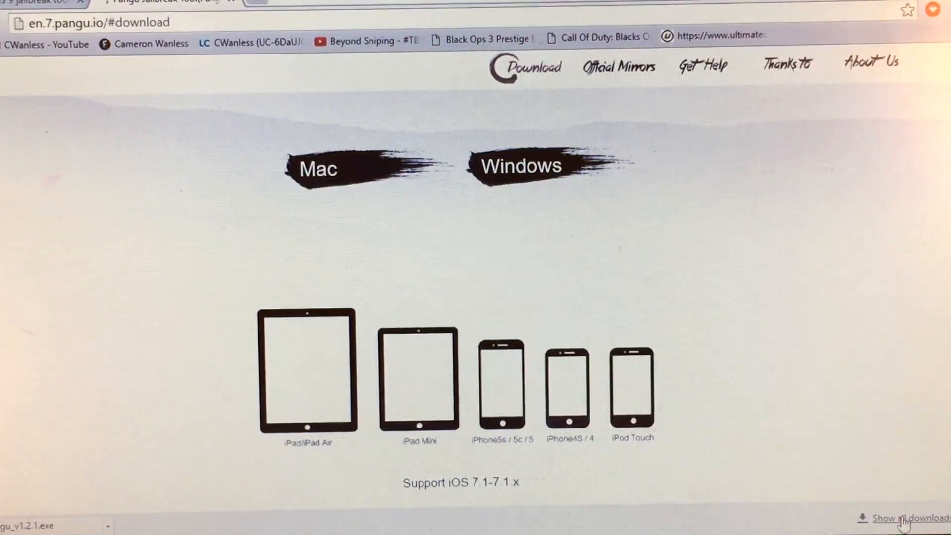
Show Chrome's full downloads list and clear the old and cancelled entries.
left_click(908, 519)
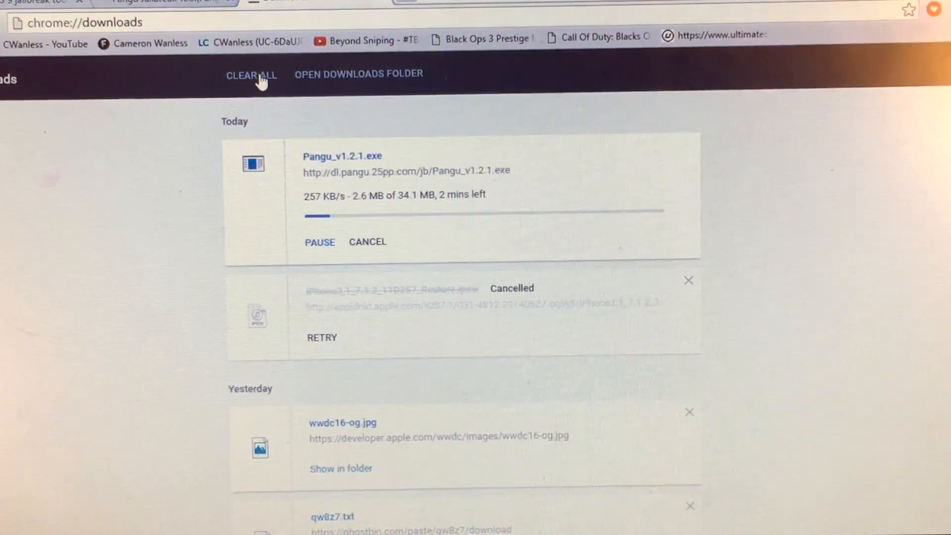
left_click(252, 74)
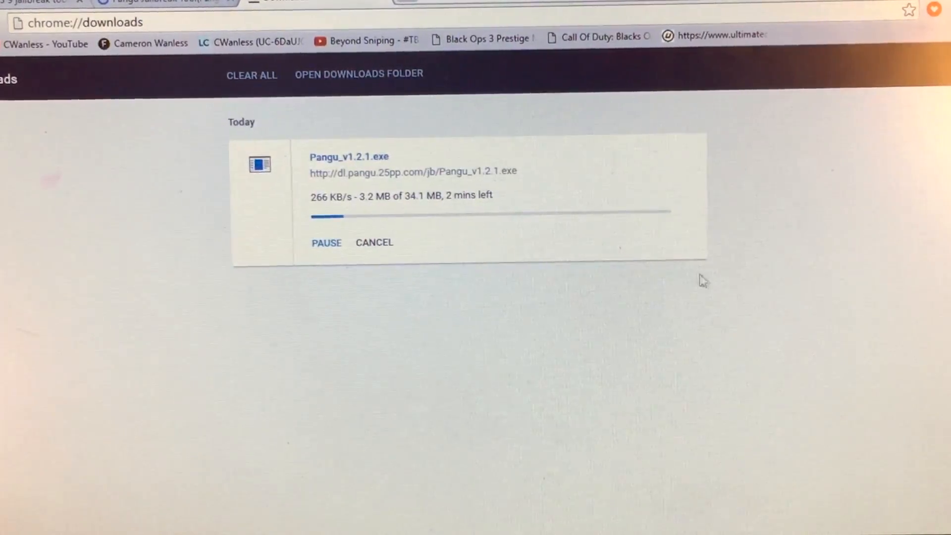
mouse_move(831, 320)
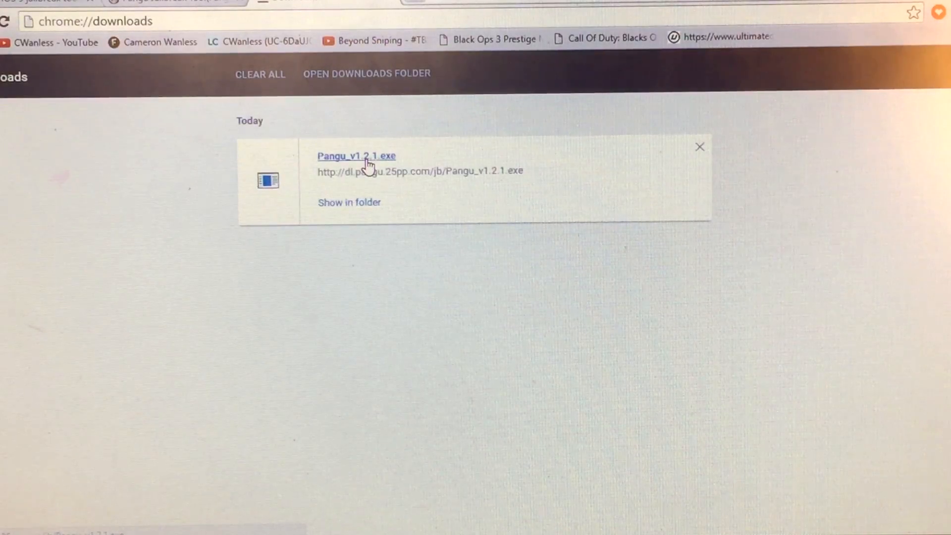
Run Pangu_v1.2.1.exe so it recognises the connected iPhone3,1 on iOS 7.1.2.
left_click(356, 155)
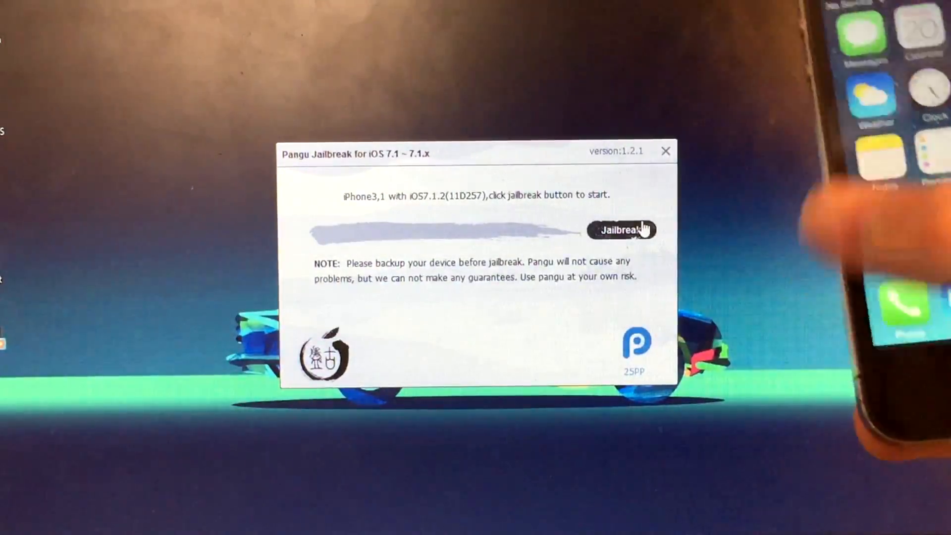
Start the jailbreak and step through the tutorial for setting the phone's date to June 2, 2014.
left_click(620, 230)
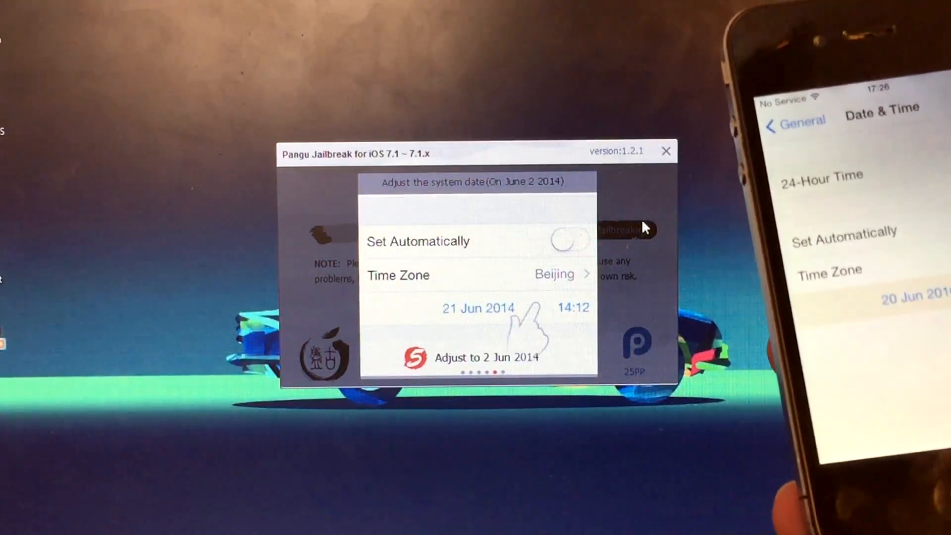
left_click(477, 308)
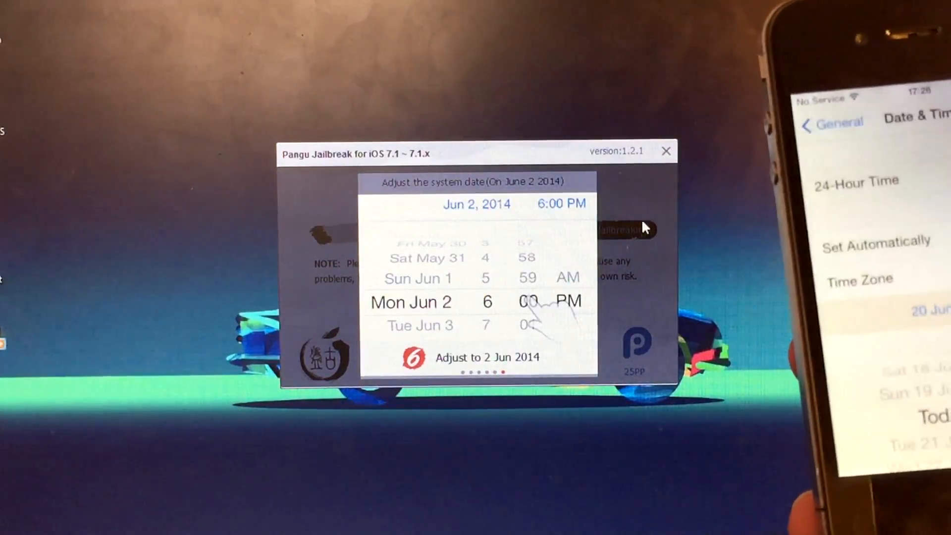
left_click(486, 357)
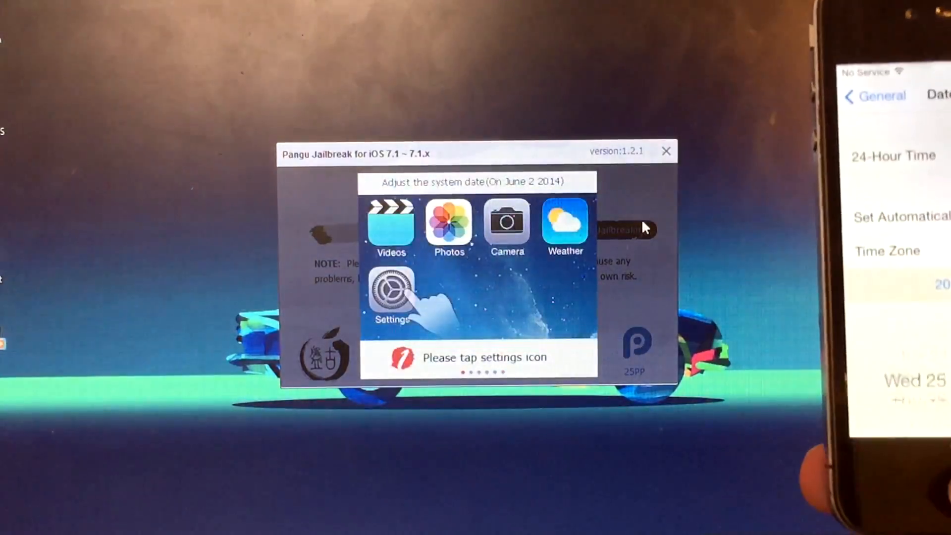